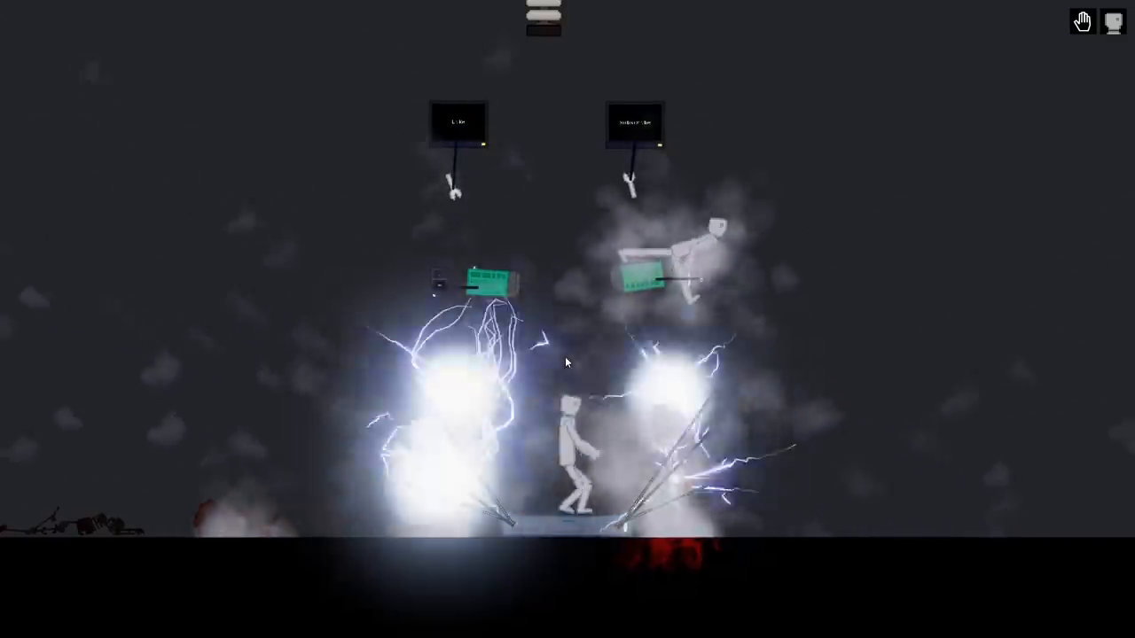
- Clear the tesla-coil scene and spawn a lone ragdoll with a green weapon attached
{"action": "left_click", "coordinate": [1114, 21]}
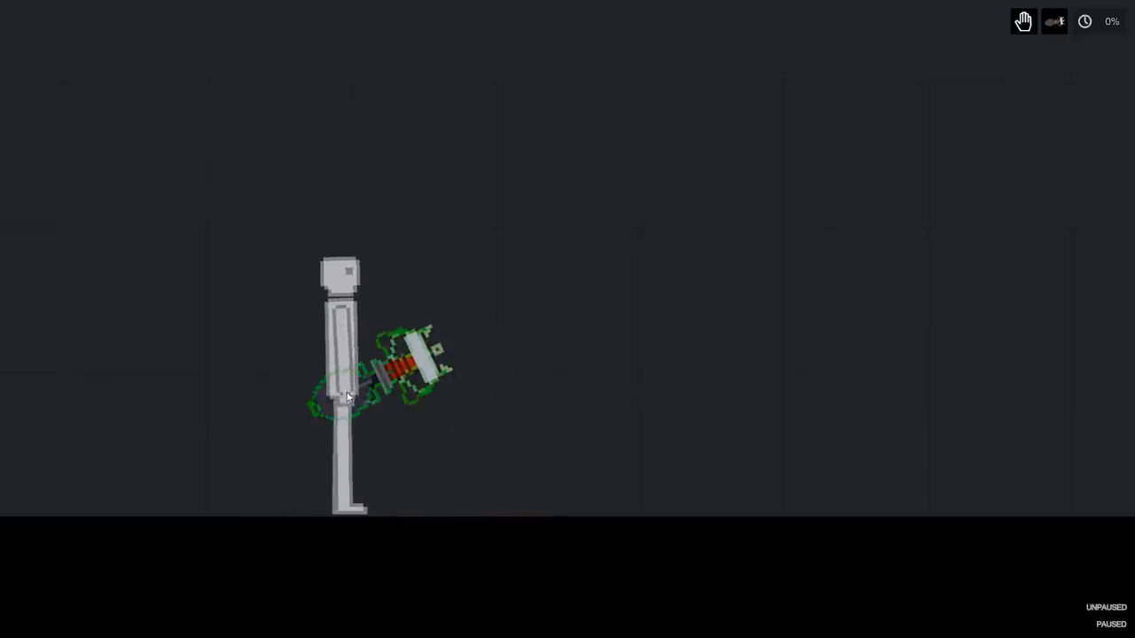
{"action": "right_click", "coordinate": [373, 381]}
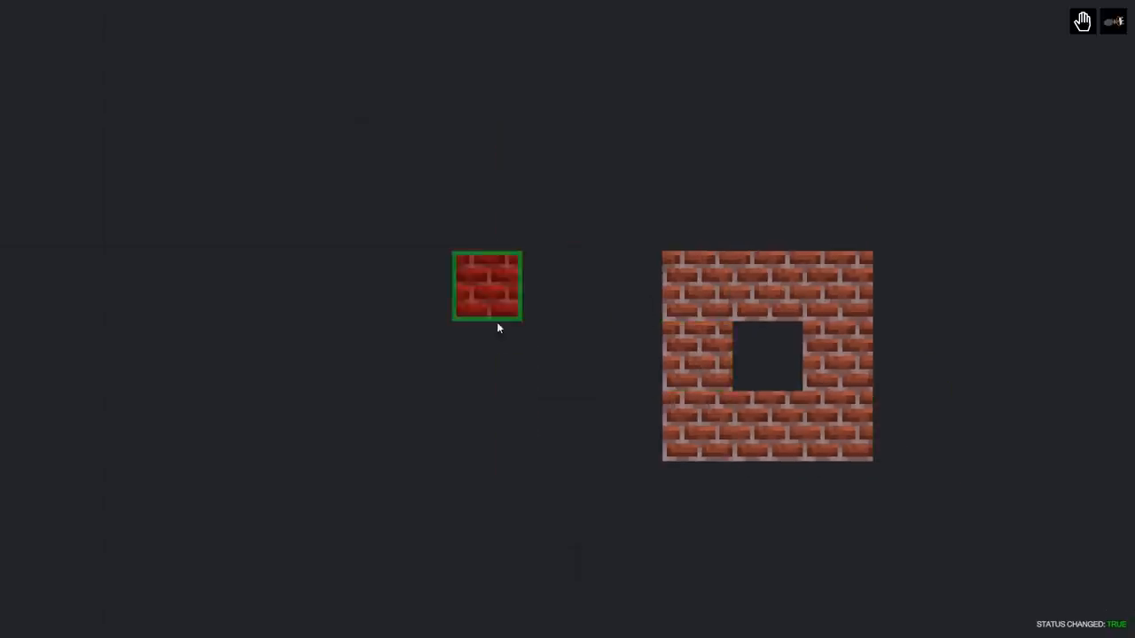
- Select the brick block by name and frame the hollow brick square with stone blocks
{"action": "right_click", "coordinate": [485, 286]}
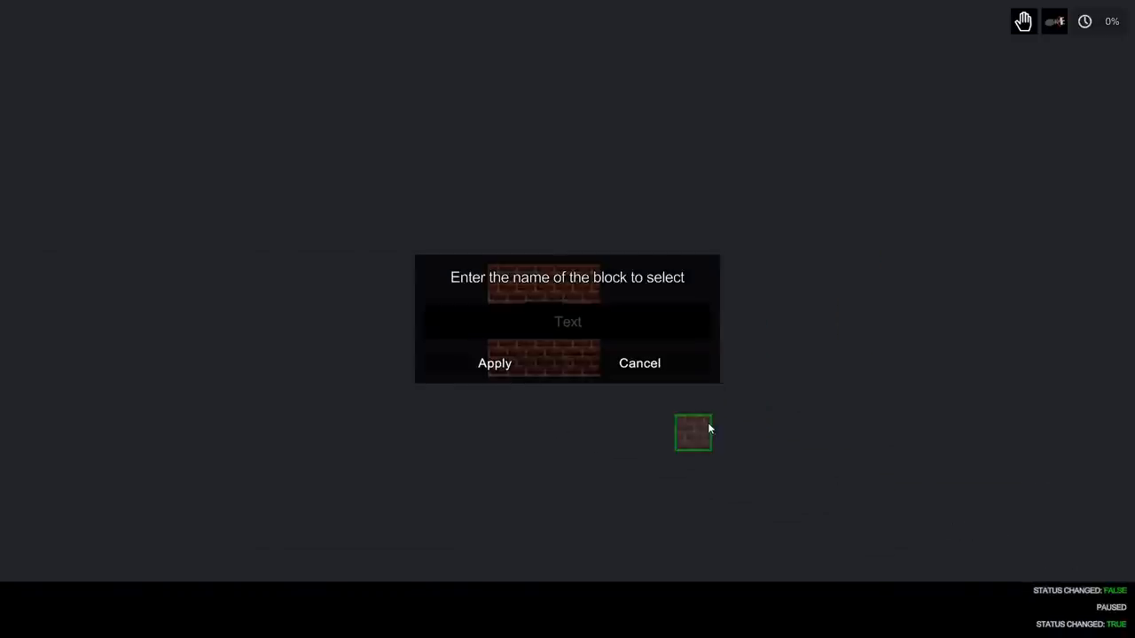
{"action": "left_click", "coordinate": [568, 321]}
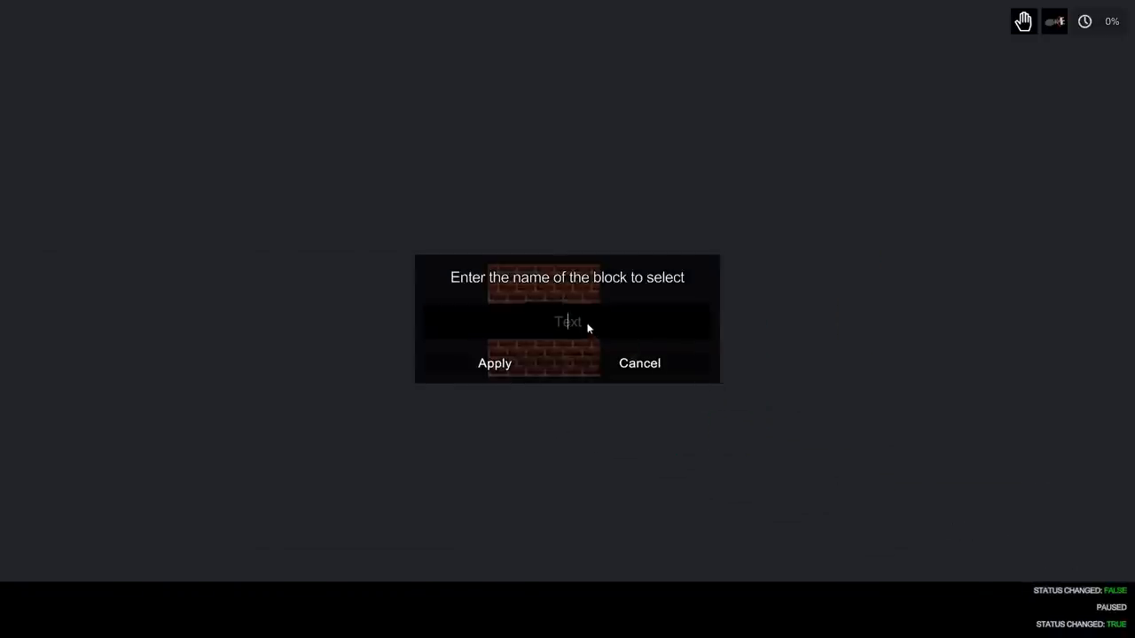
{"action": "left_click", "coordinate": [493, 361]}
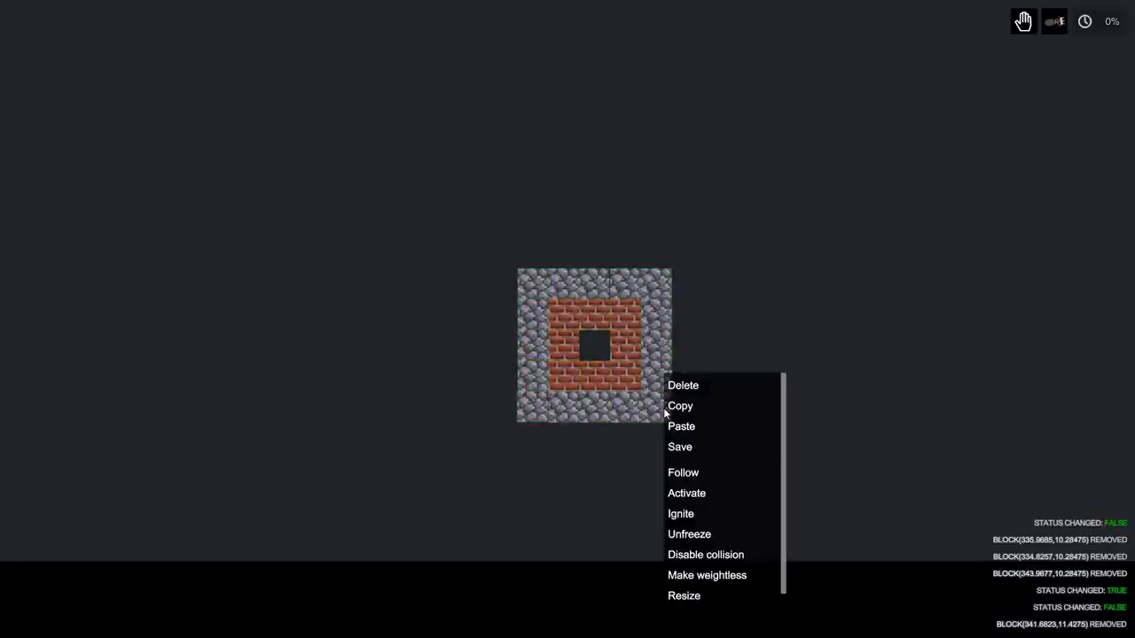
{"action": "left_click", "coordinate": [688, 534]}
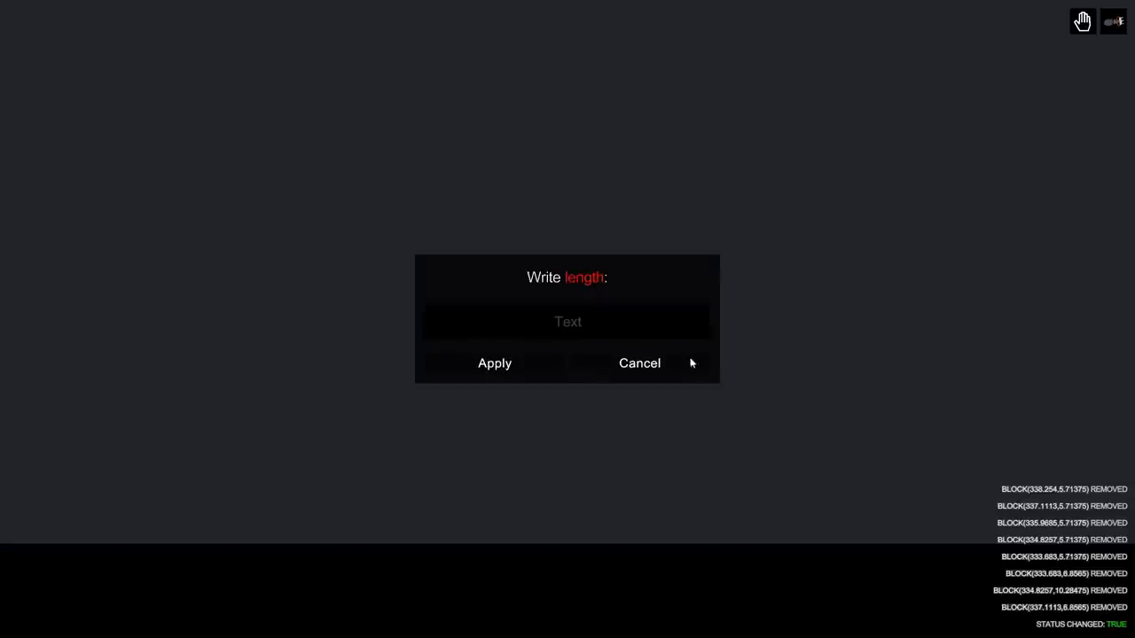
- Enter the block length in the Write length dialog and apply it
{"action": "type", "text": "100"}
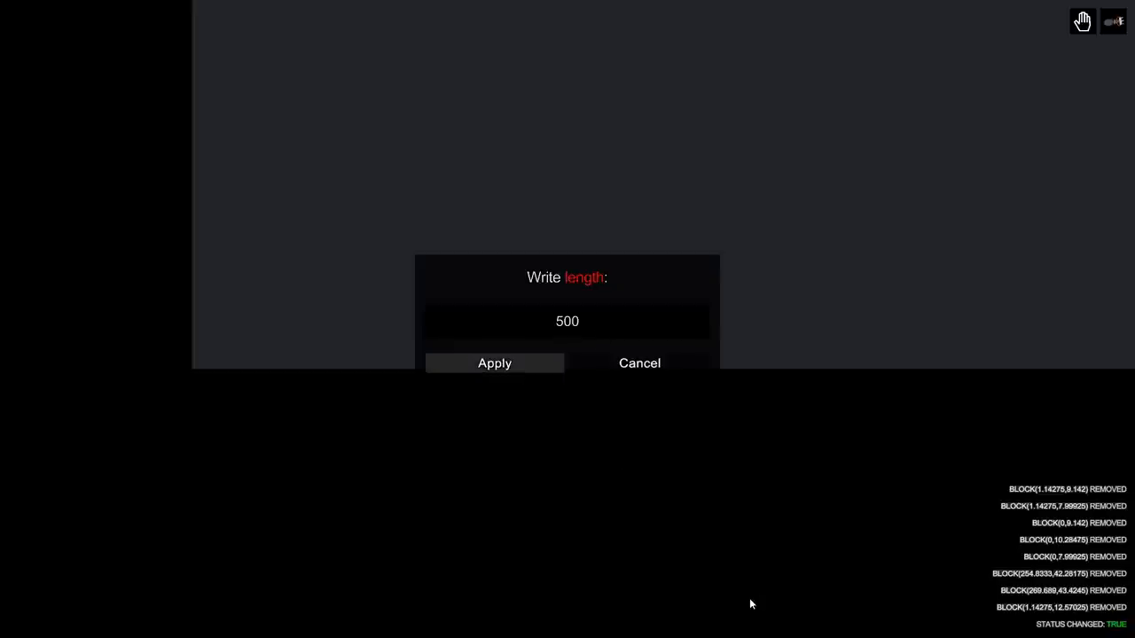
{"action": "left_click", "coordinate": [493, 362]}
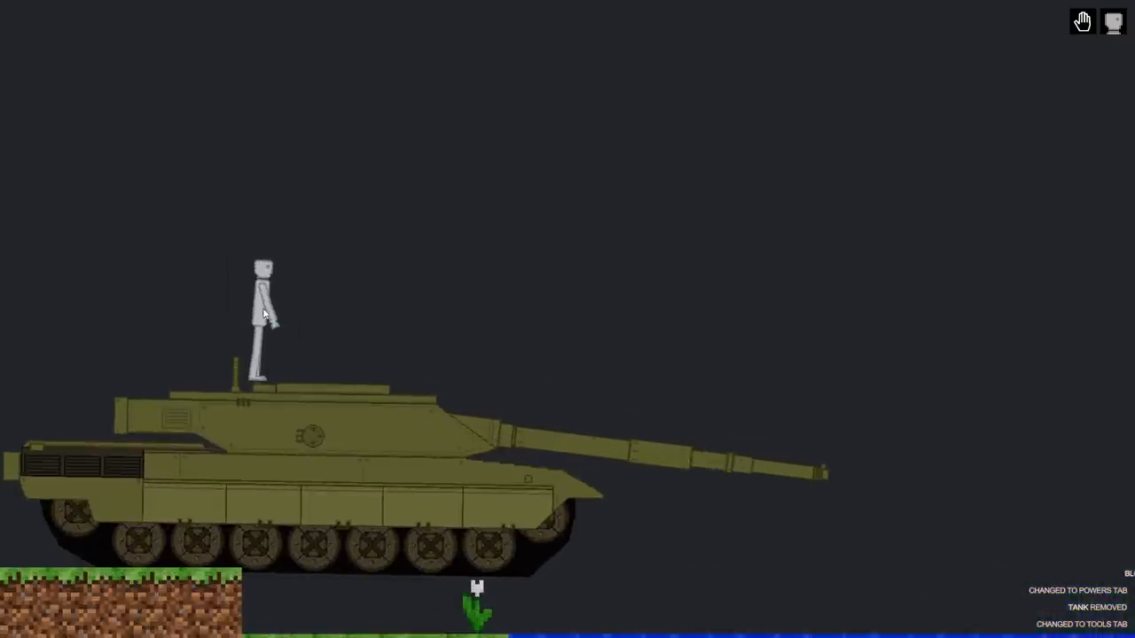
- Wire the ragdoll onto the tank and search the spawn menu for 'siren'
{"action": "right_click", "coordinate": [263, 310]}
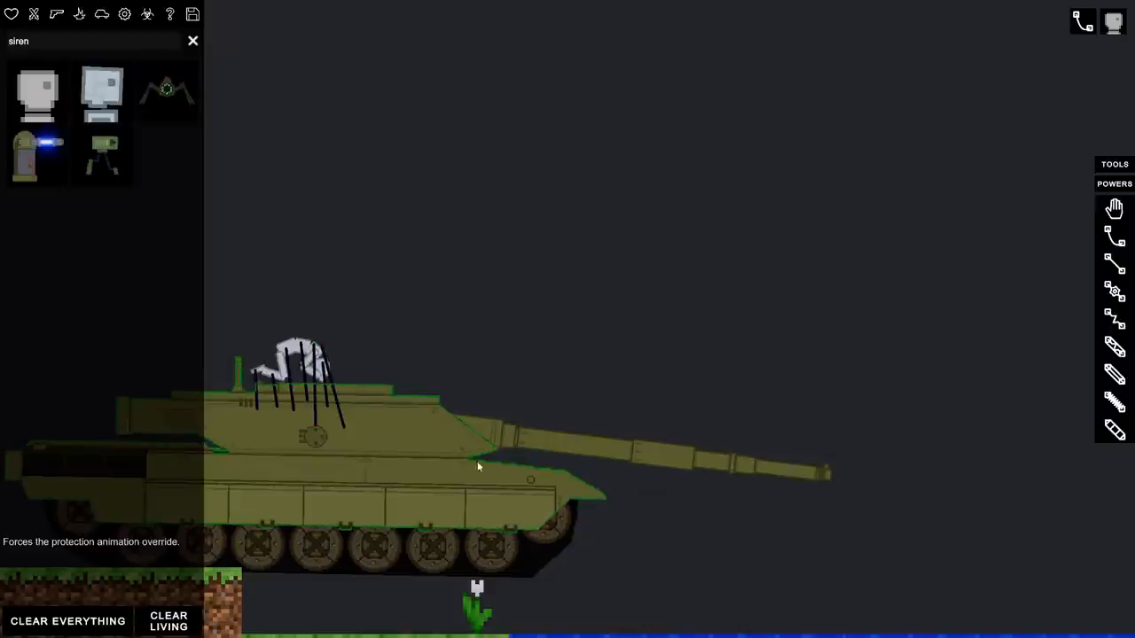
{"action": "left_click", "coordinate": [192, 41]}
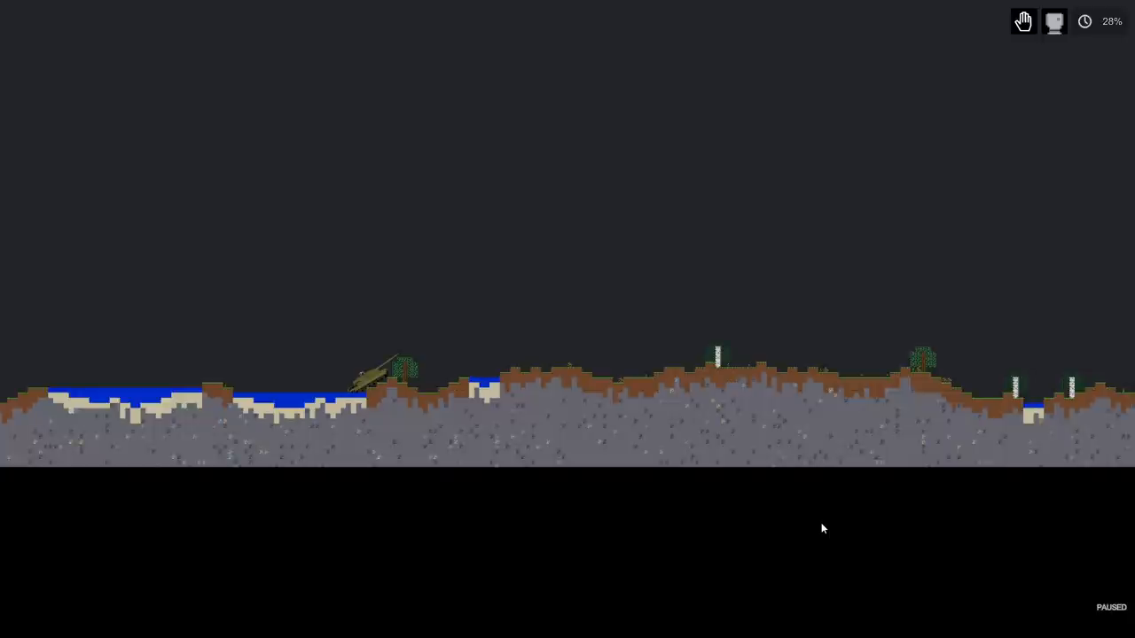
{"action": "mouse_move", "coordinate": [667, 516]}
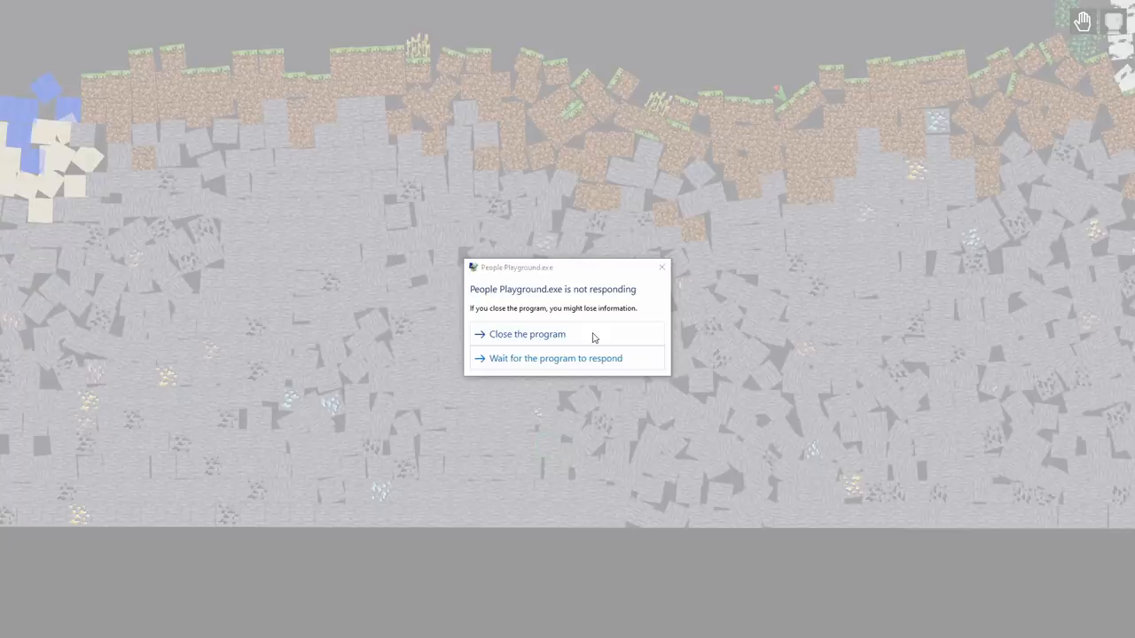
- Dismiss the Not Responding warning so the room clears to a fresh smaller grassy terrain
{"action": "left_click", "coordinate": [526, 333]}
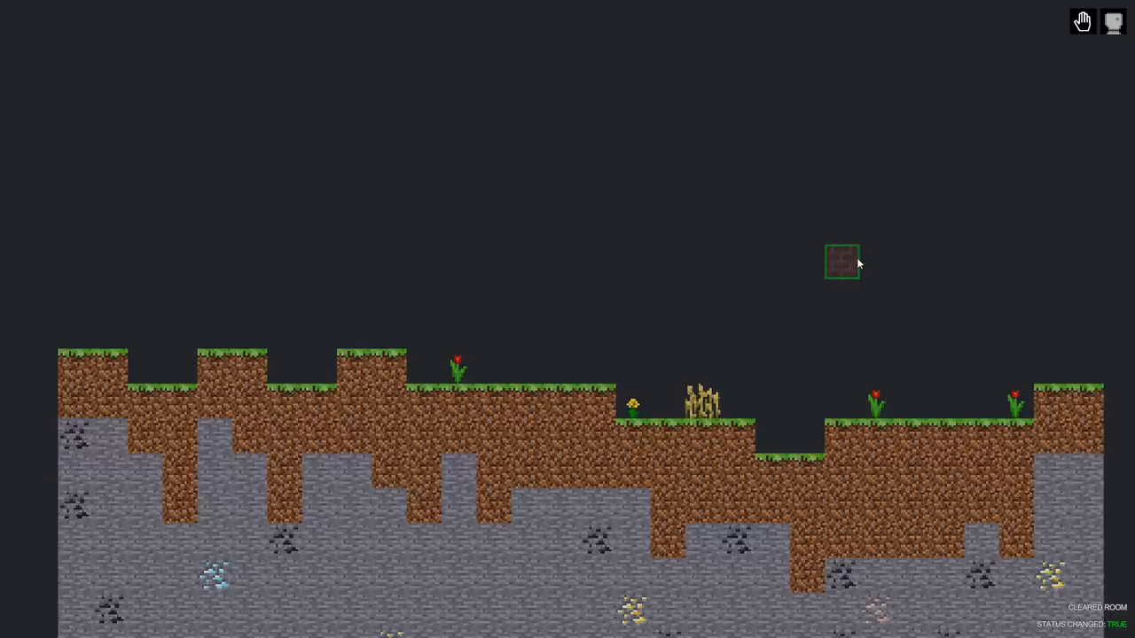
- Drag out two rows of stone blocks to form a stepped two-tier slab
{"action": "left_click_drag", "start_coordinate": [843, 262], "coordinate": [702, 156]}
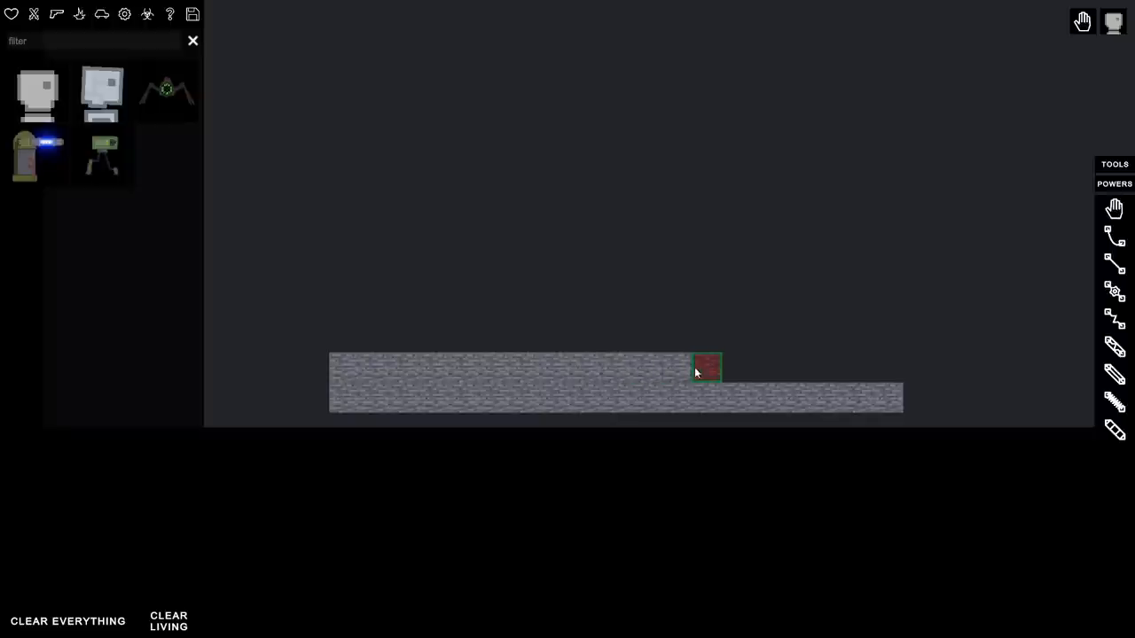
{"action": "left_click_drag", "start_coordinate": [705, 371], "coordinate": [858, 370]}
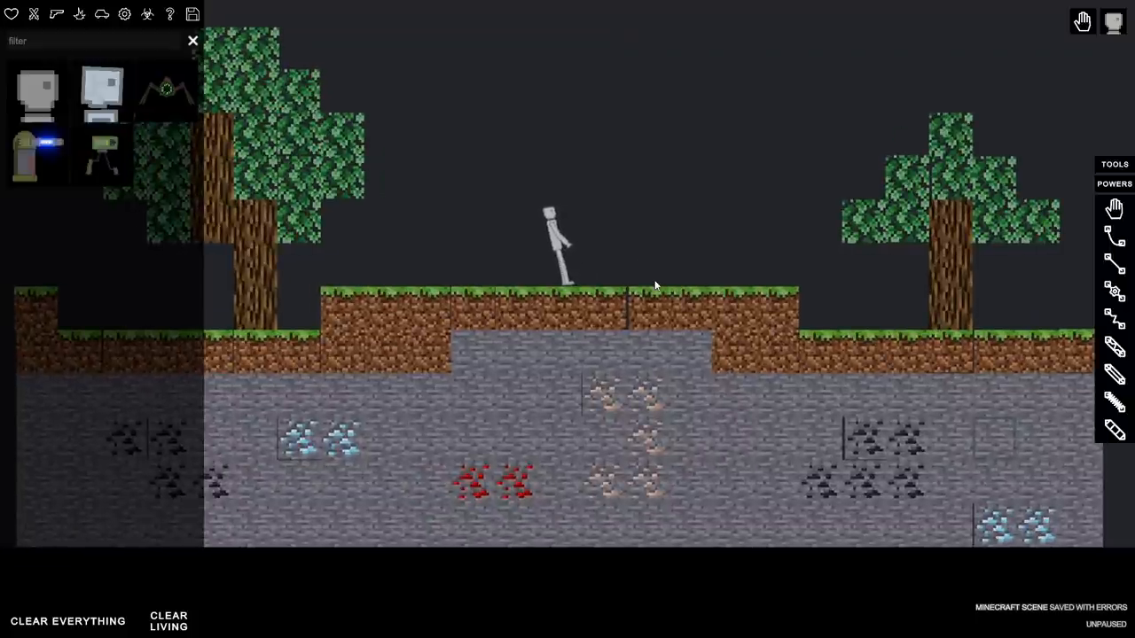
- Save the tree-and-ore block landscape with ragdoll as 'Minecraft scene'
{"action": "left_click", "coordinate": [191, 40]}
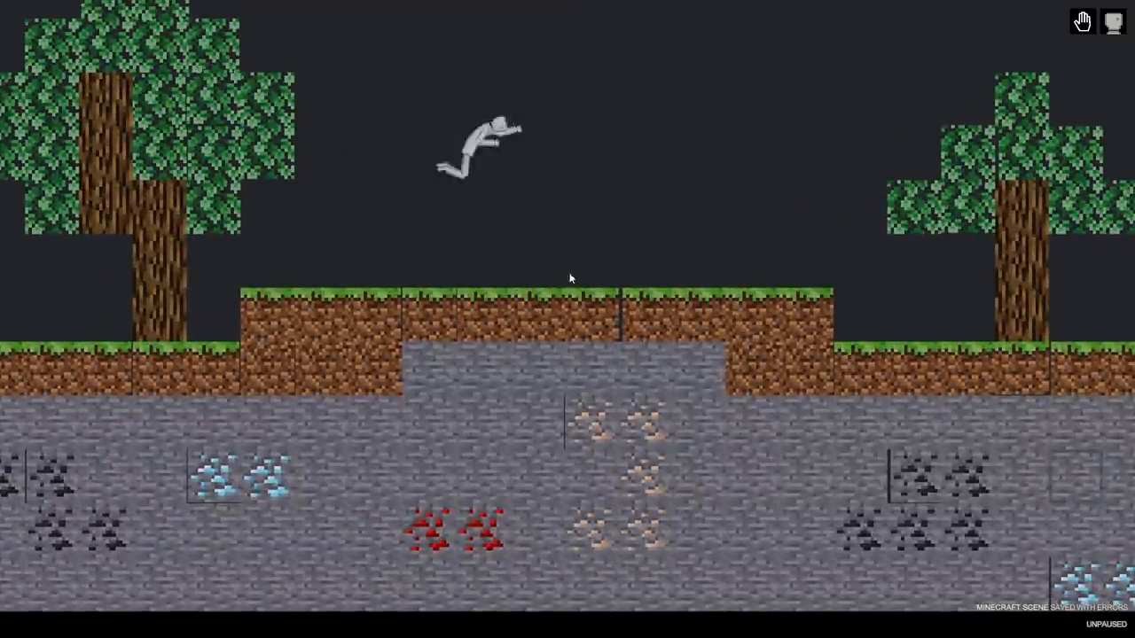
{"action": "left_click", "coordinate": [147, 15]}
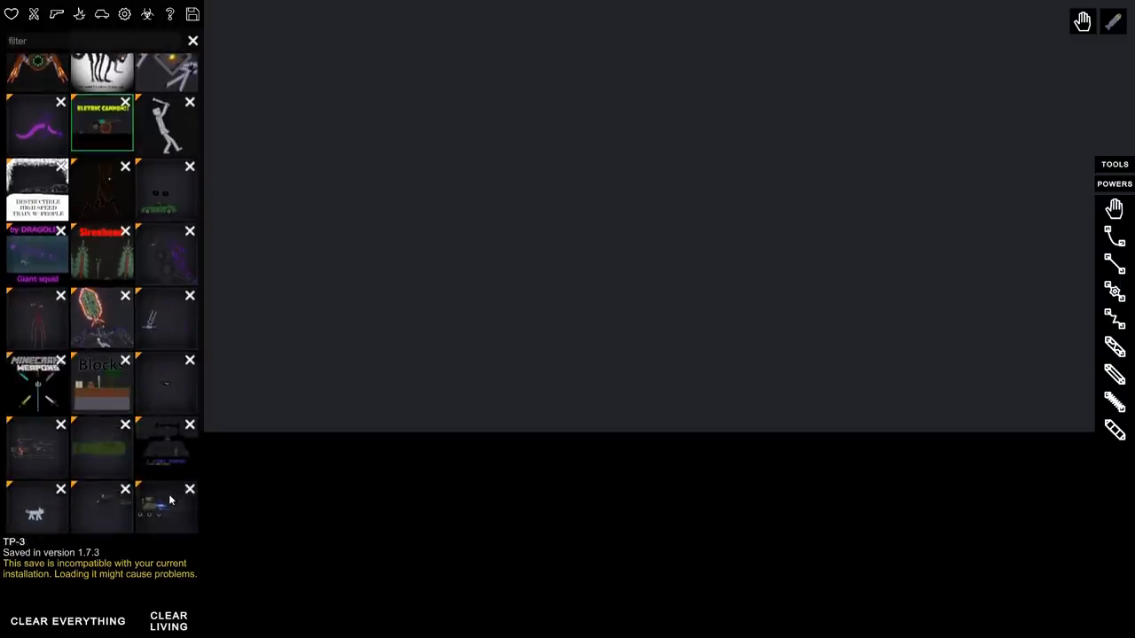
- Scroll the saves list to the Minecraft Blocks mod entry and request to unsubscribe from it
{"action": "scroll", "scroll_direction": "down", "scroll_amount": 3}
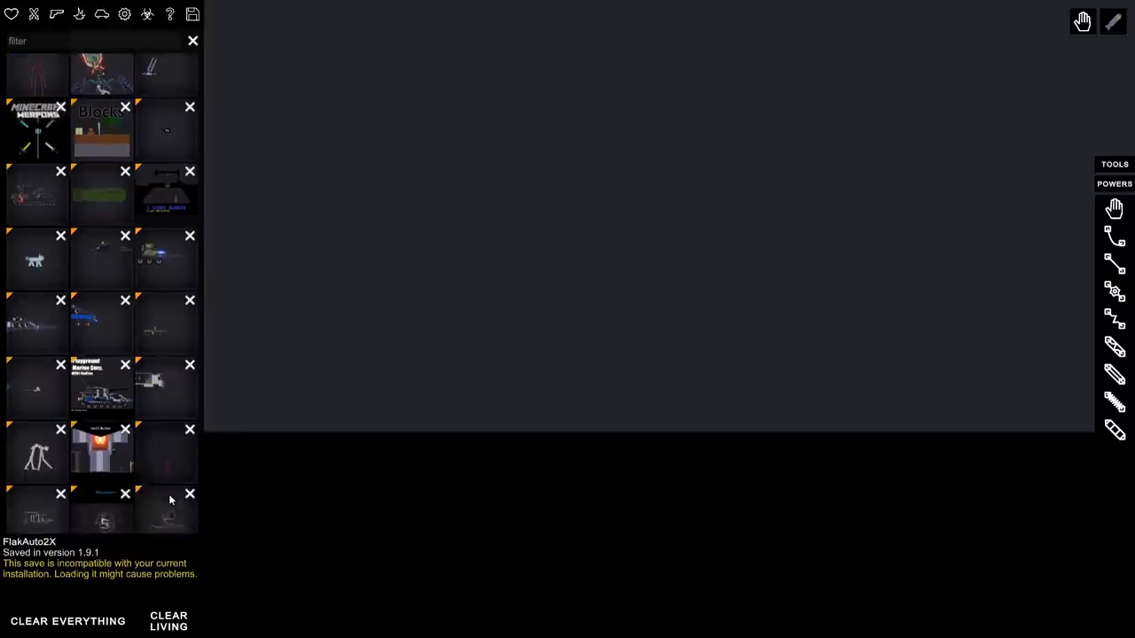
{"action": "scroll", "scroll_direction": "down", "scroll_amount": 3}
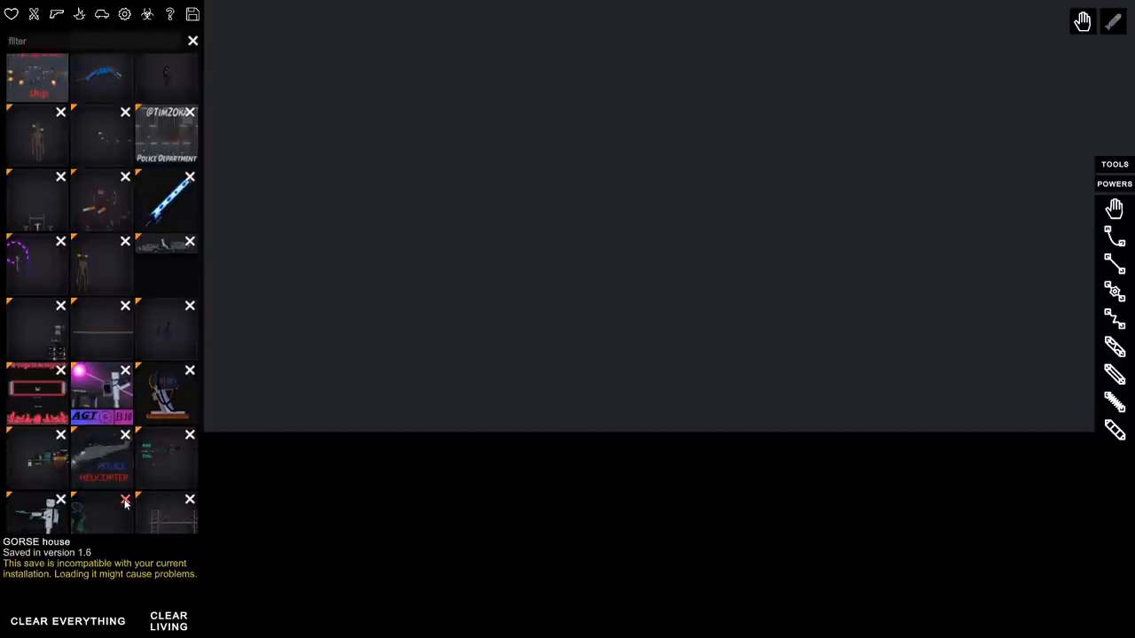
{"action": "scroll", "scroll_direction": "down", "scroll_amount": 3}
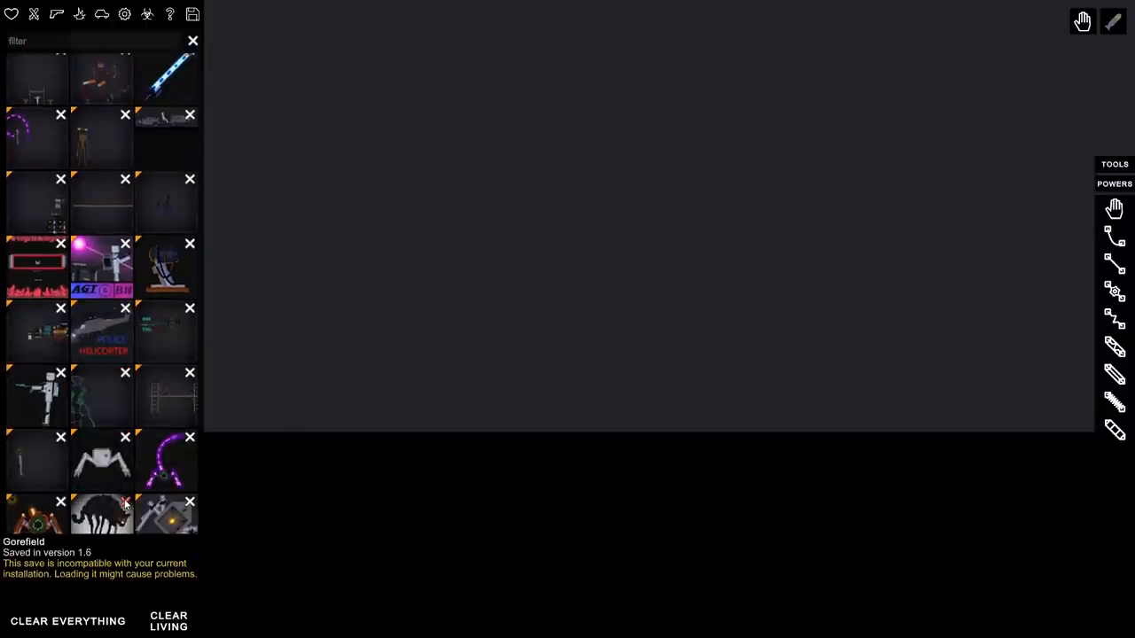
{"action": "scroll", "scroll_direction": "down", "scroll_amount": 3}
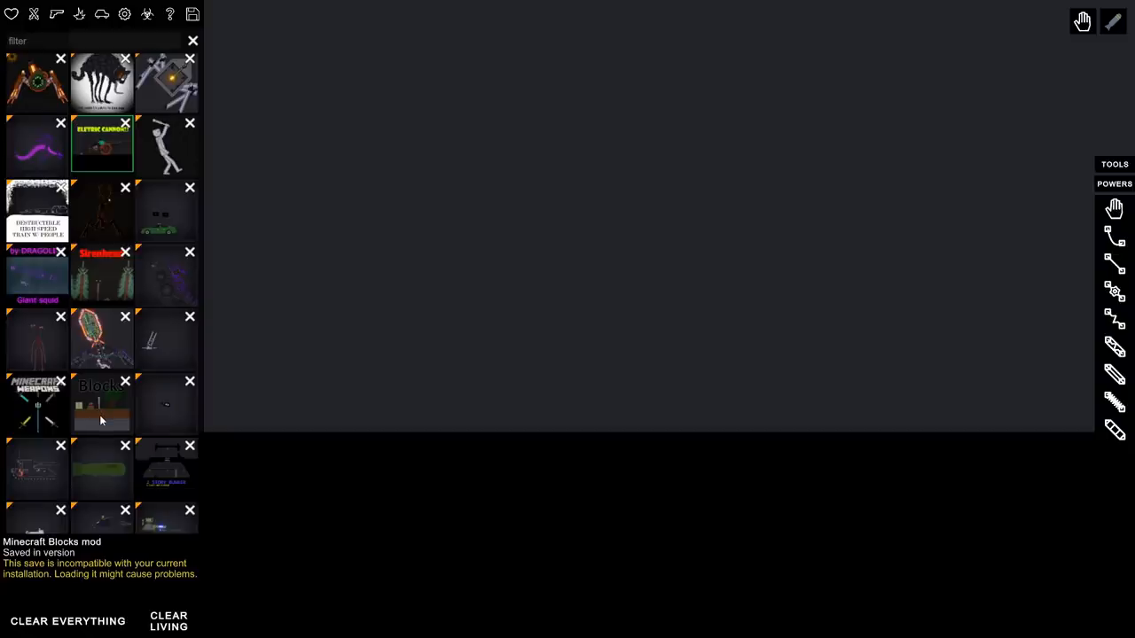
{"action": "left_click", "coordinate": [124, 381]}
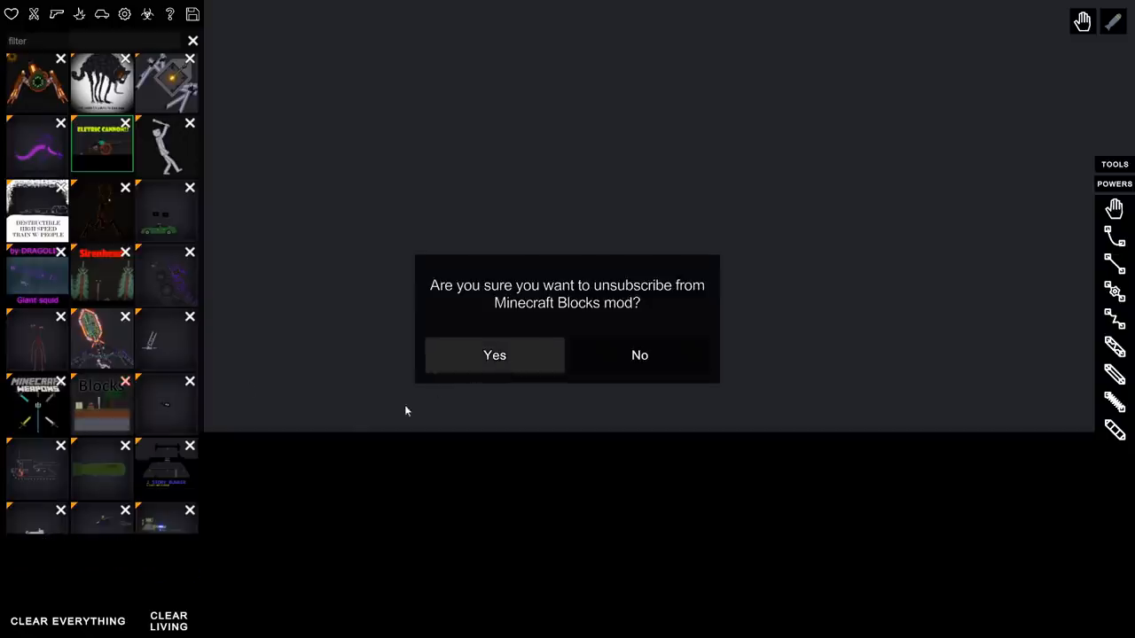
- Answer No to keep the Minecraft Blocks mod and load its grassy block world with a tree
{"action": "left_click", "coordinate": [493, 354]}
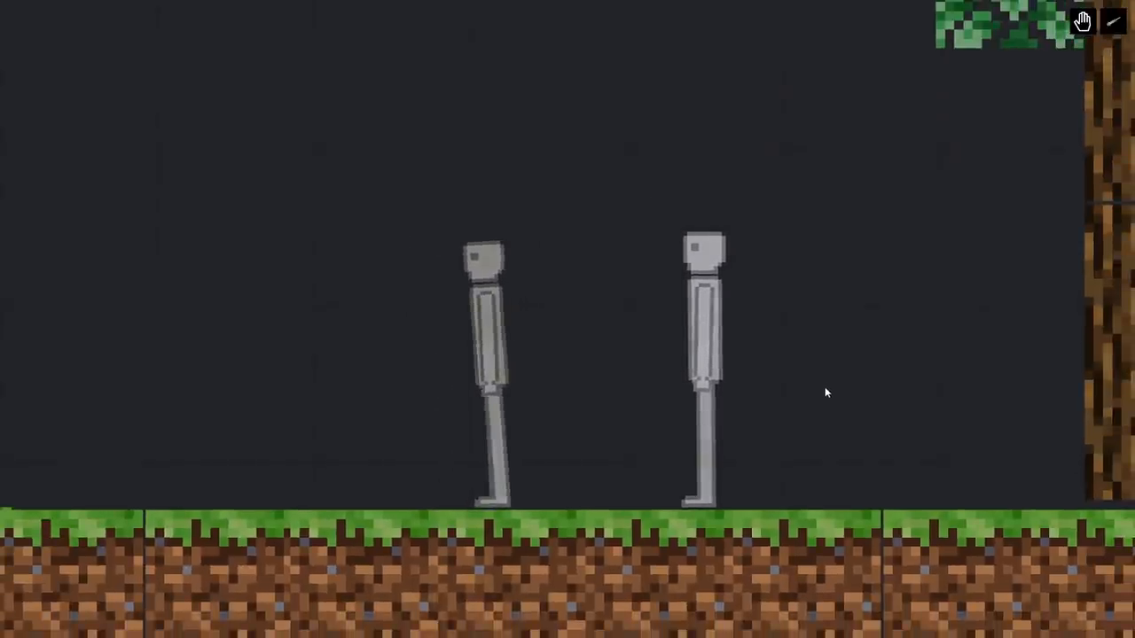
{"action": "right_click", "coordinate": [488, 355]}
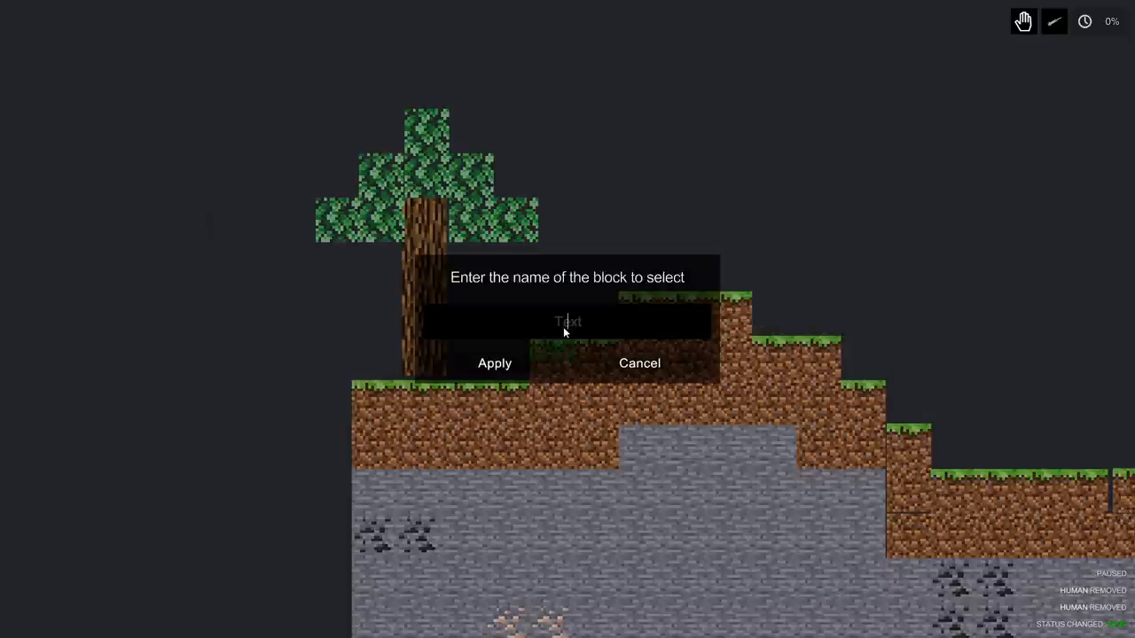
- Select the blocks named 'bedrock', cancel the follow-up prompt and delete them
{"action": "type", "text": "bedrock"}
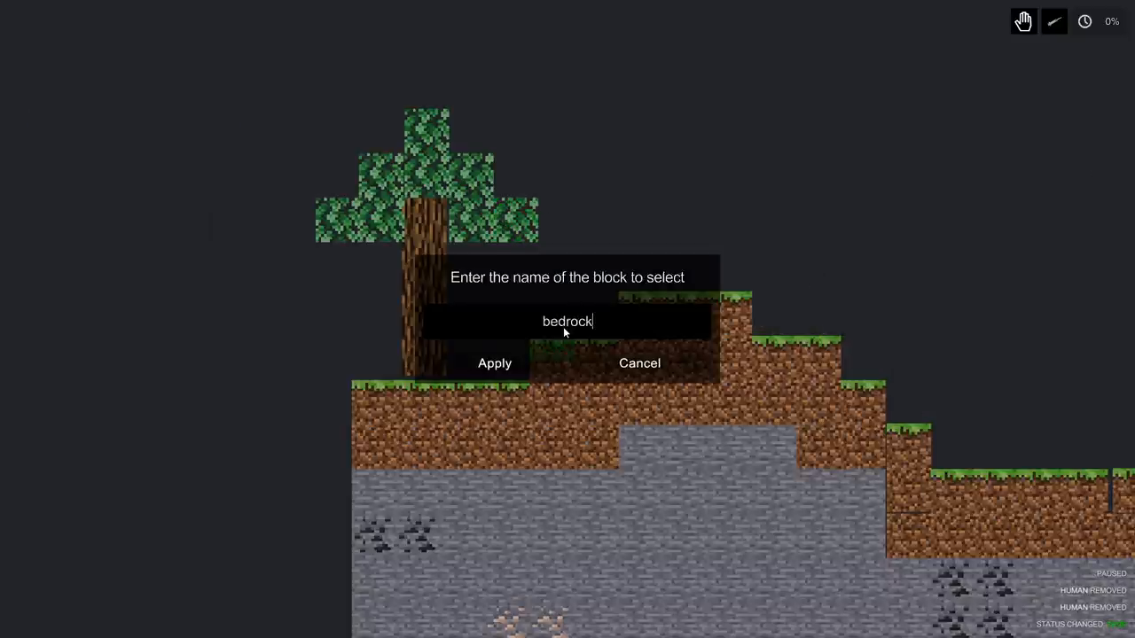
{"action": "left_click", "coordinate": [493, 362]}
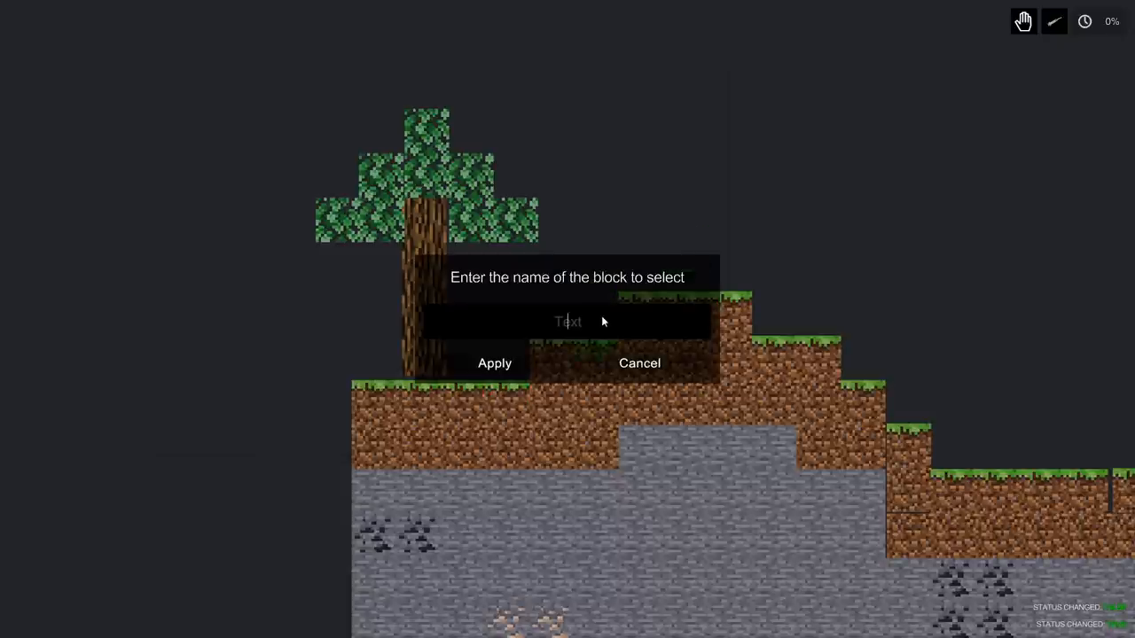
{"action": "left_click", "coordinate": [492, 361]}
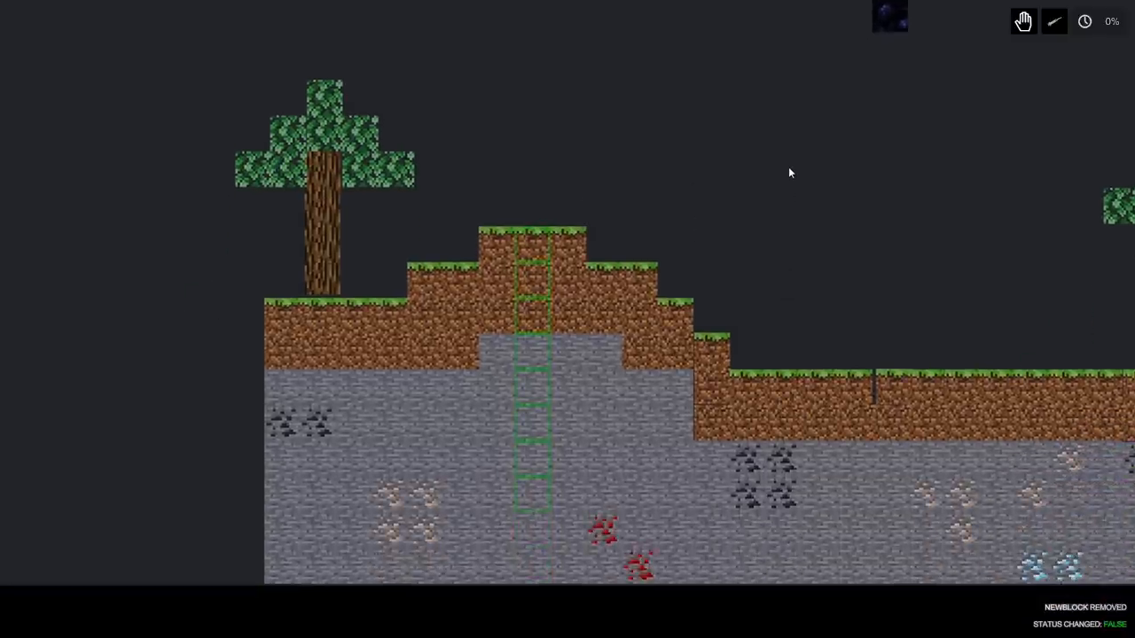
- Place an obsidian block to form the underground bunker with its ladder shaft
{"action": "left_click", "coordinate": [645, 482]}
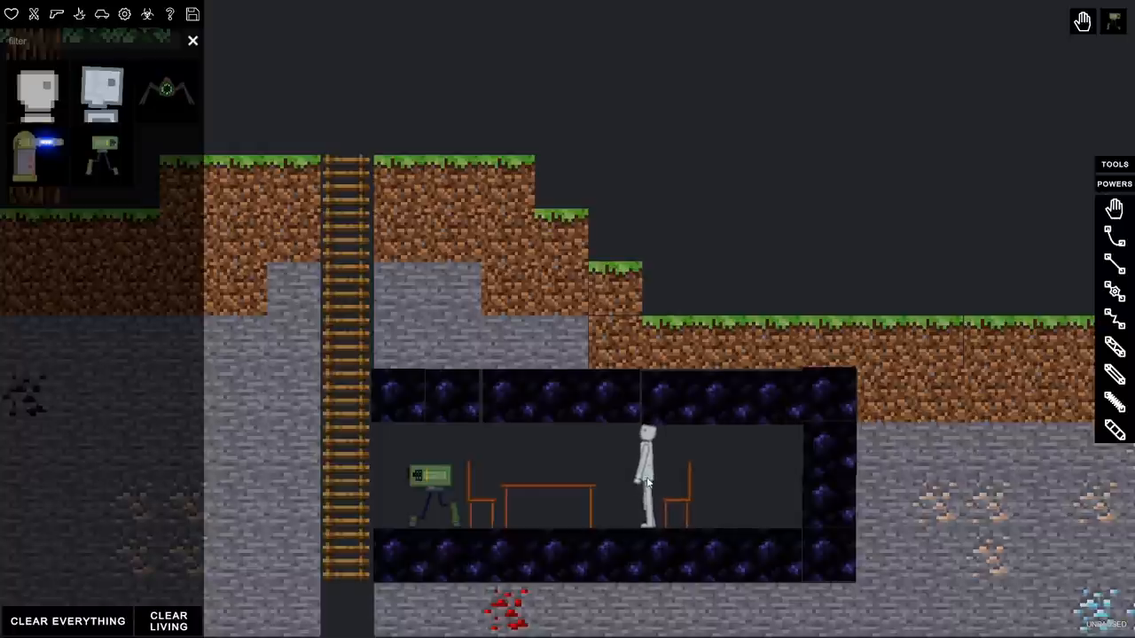
- Bring up a ragdoll's behaviour options after dropping figures on the grass above the bunker
{"action": "right_click", "coordinate": [648, 479]}
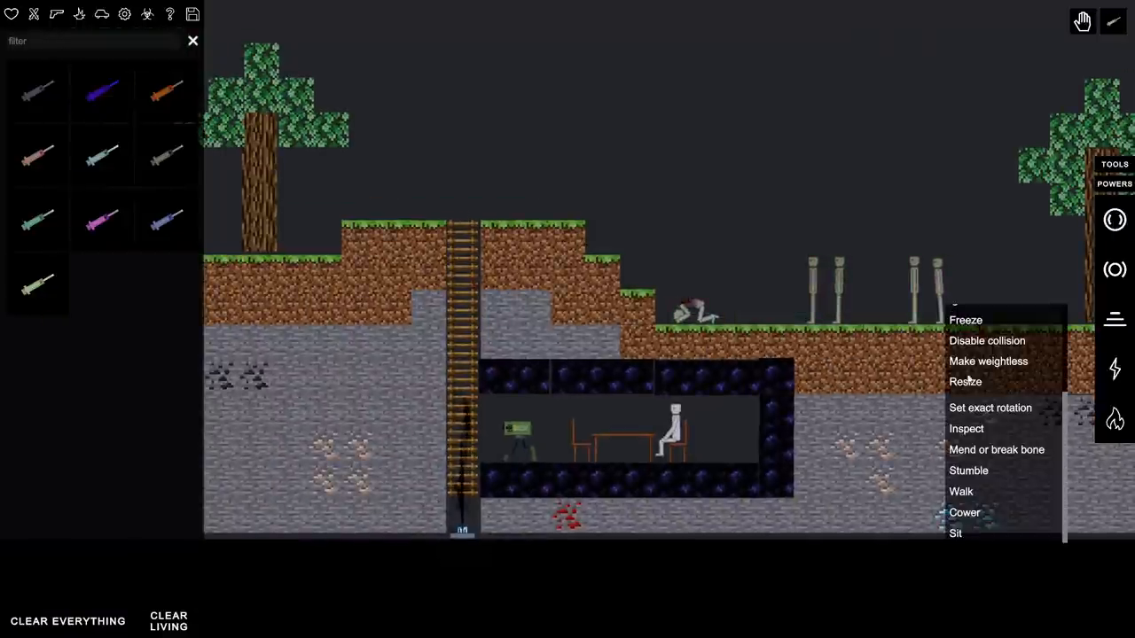
{"action": "left_click", "coordinate": [961, 491]}
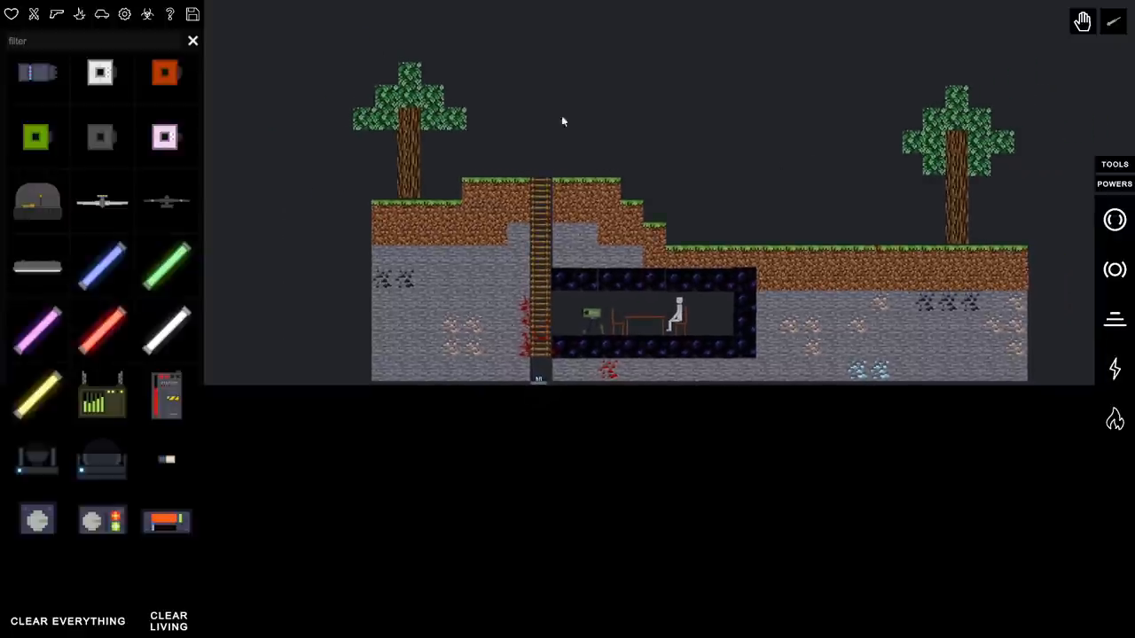
- Spawn an Energy Vessel Explosive in the bunker and activate it, wiping out its contents
{"action": "left_click", "coordinate": [78, 14]}
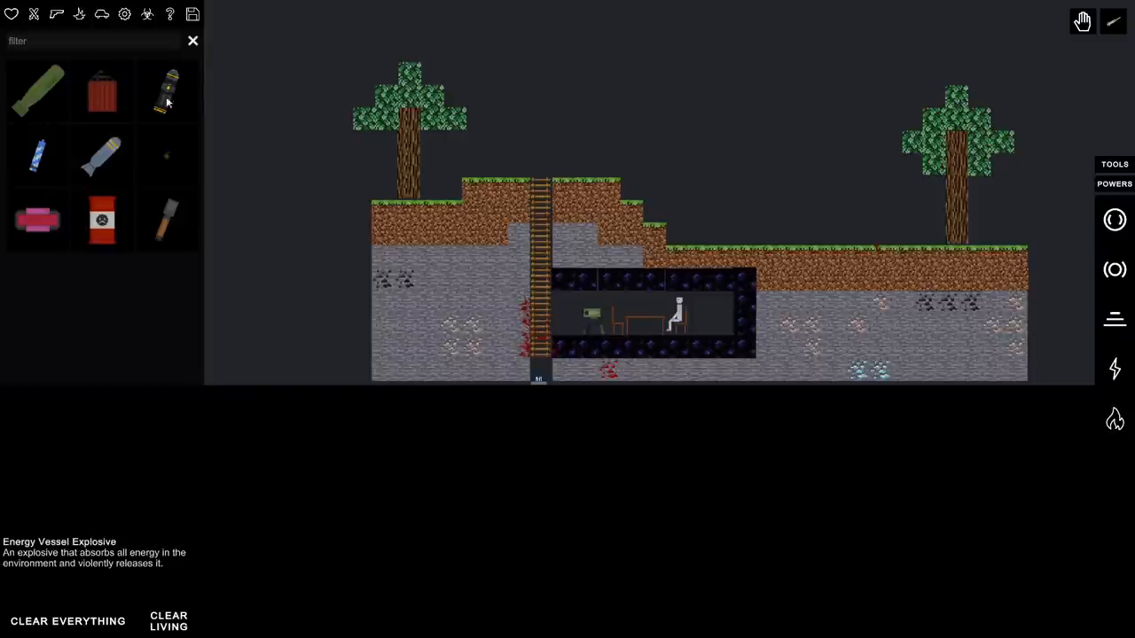
{"action": "mouse_move", "coordinate": [658, 131]}
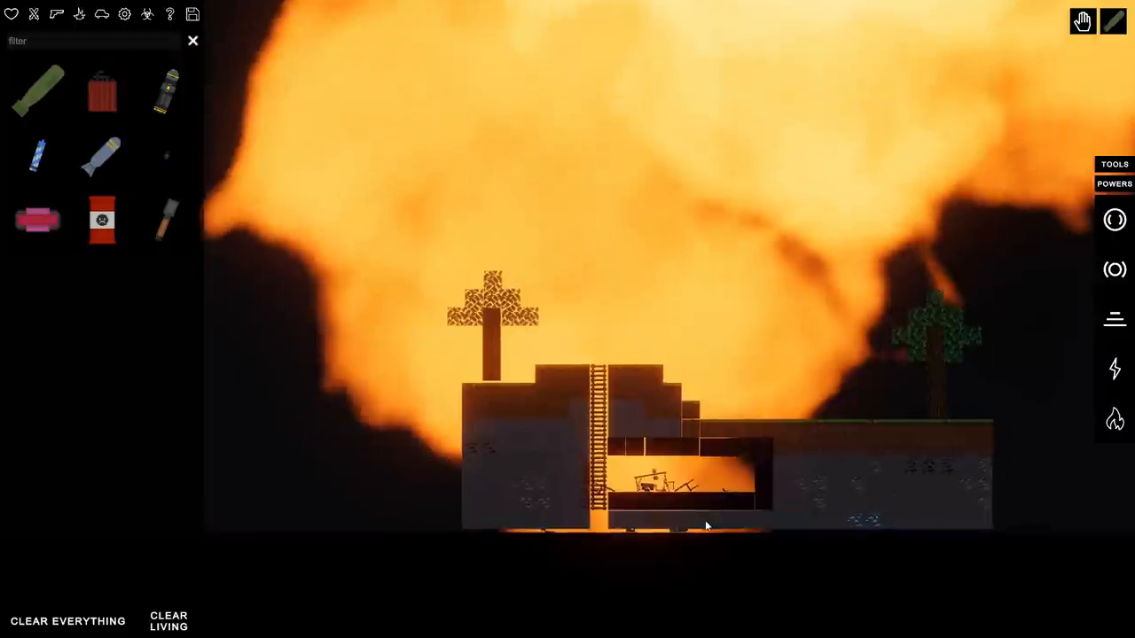
{"action": "left_click", "coordinate": [67, 621]}
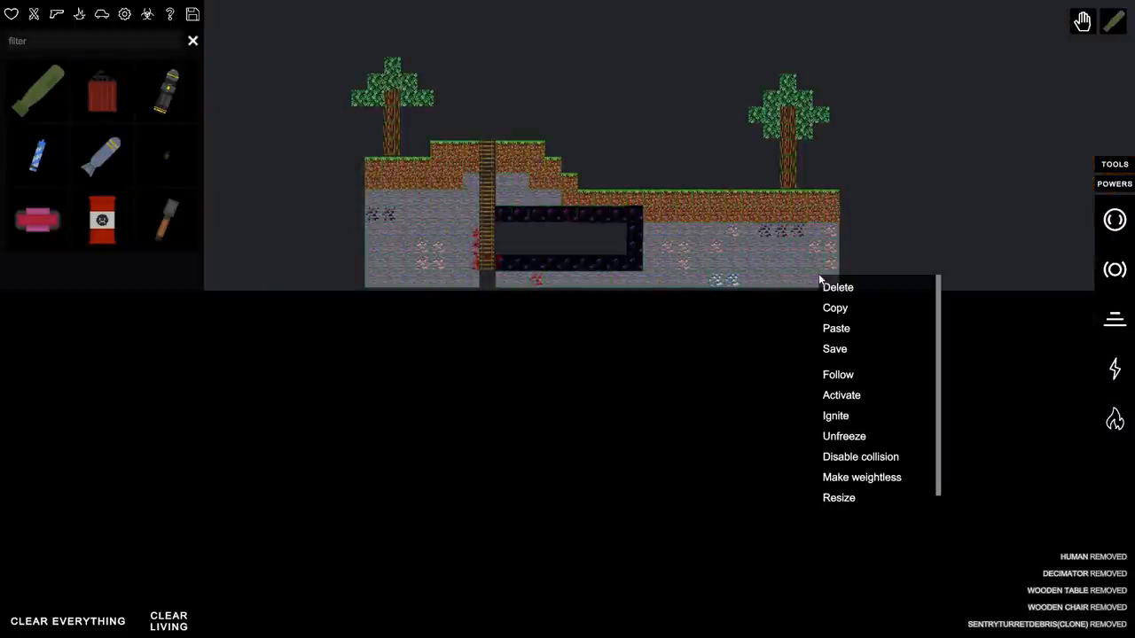
- Enable slow motion and set off the explosive, shattering the whole block world
{"action": "left_click", "coordinate": [904, 242]}
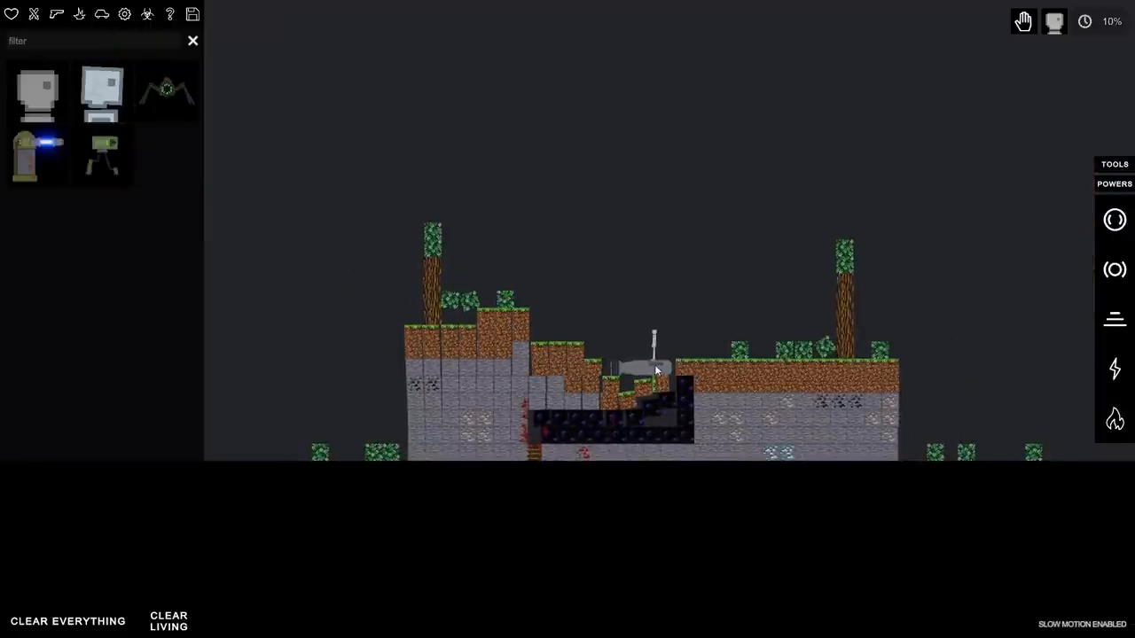
{"action": "left_click", "coordinate": [656, 370]}
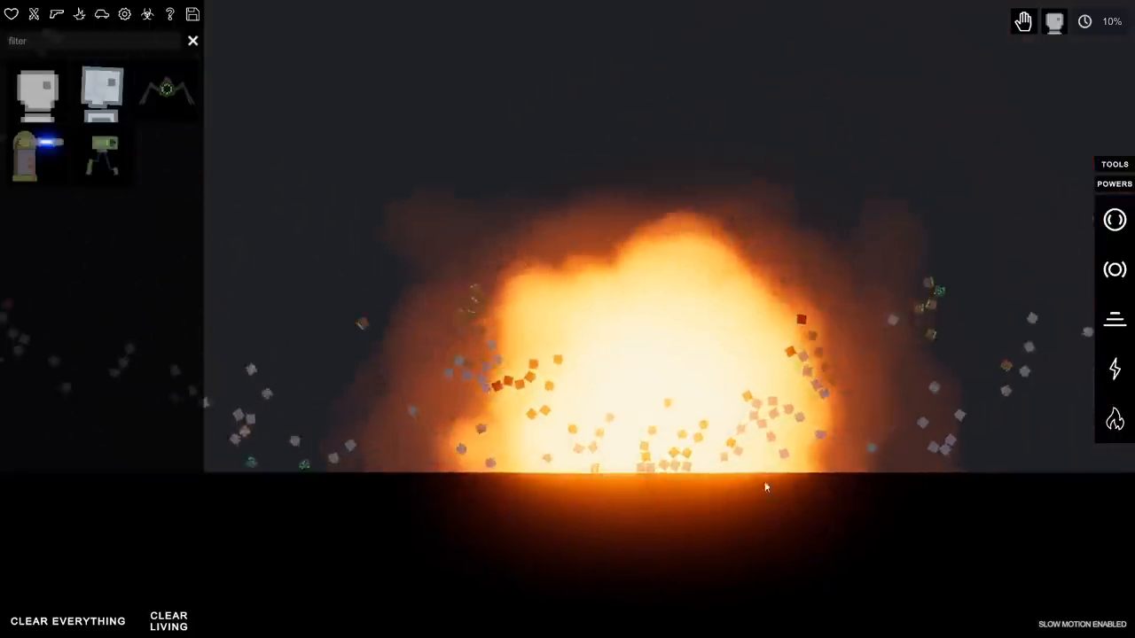